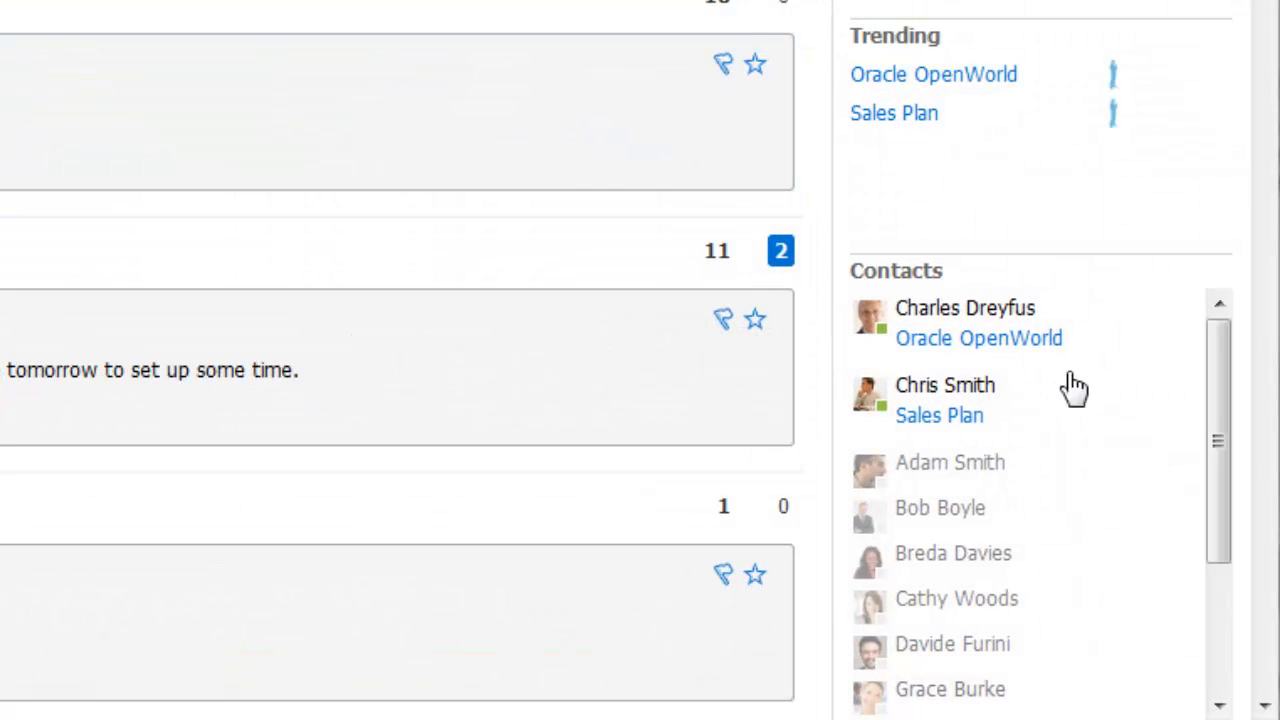
pyautogui.scroll(-3)
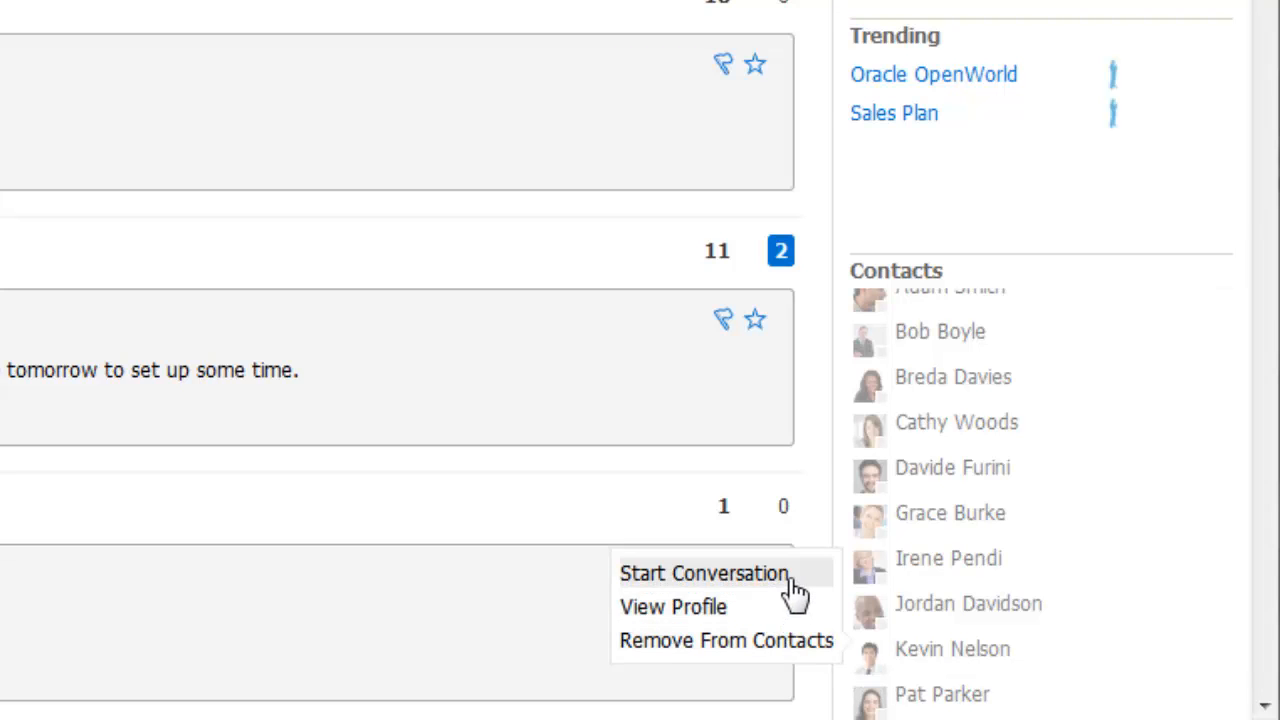
pyautogui.click(704, 572)
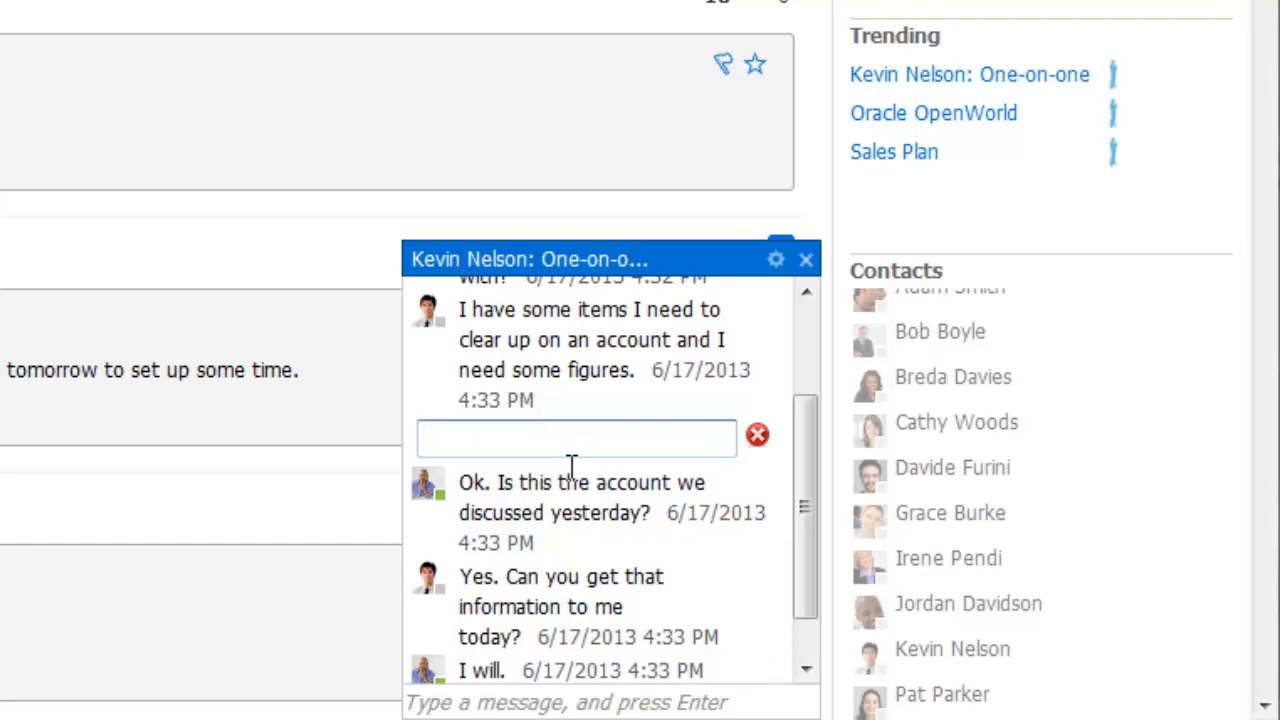
pyautogui.write('Do you need the figures f')
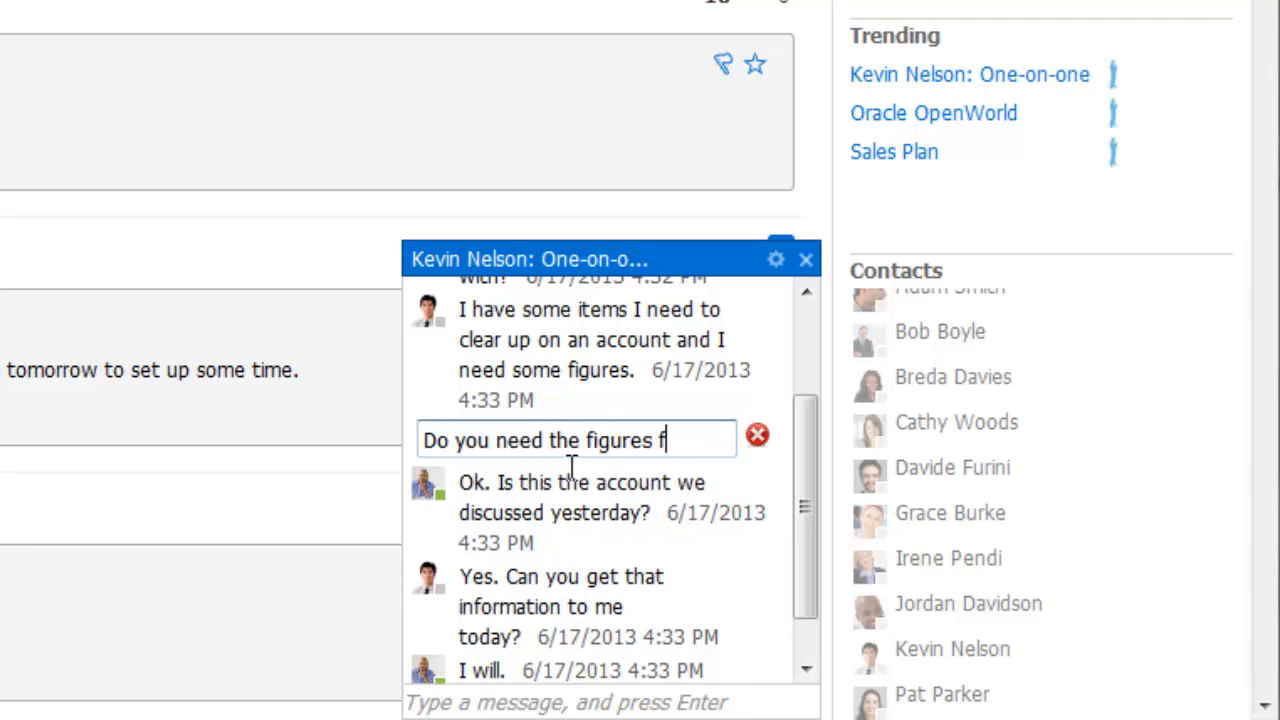
pyautogui.write('rom Q1 too')
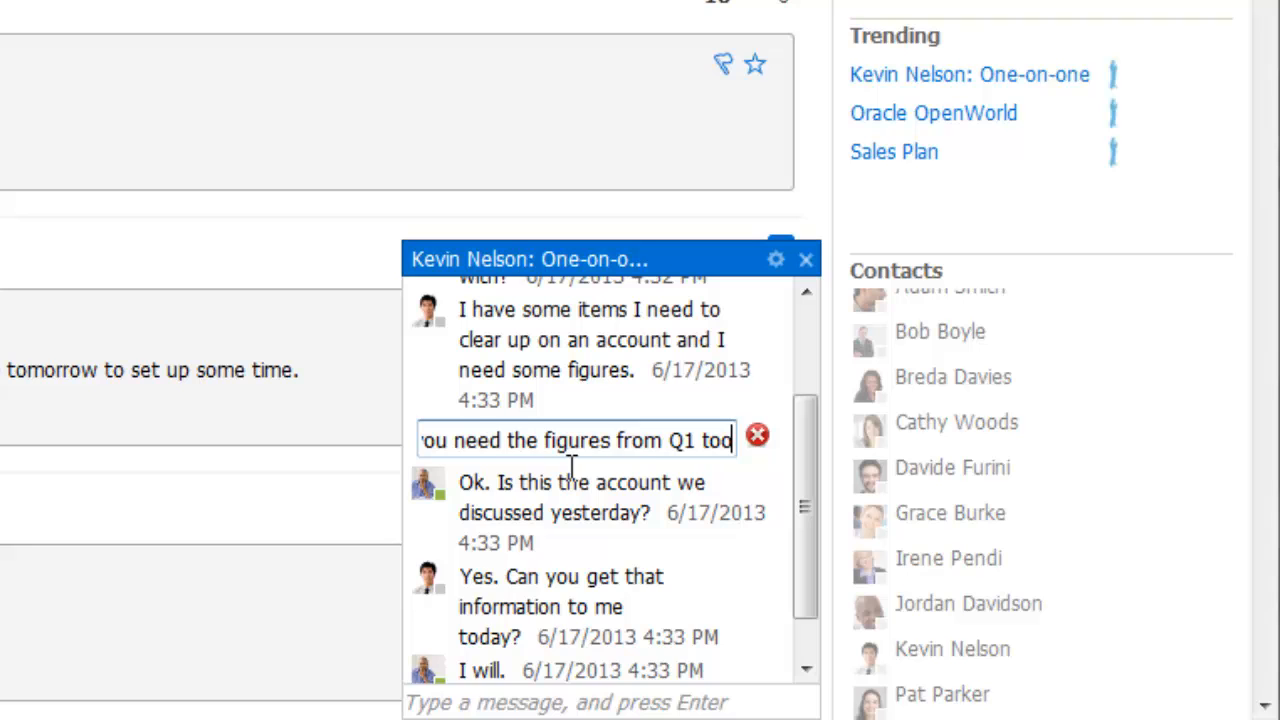
pyautogui.press('Enter')
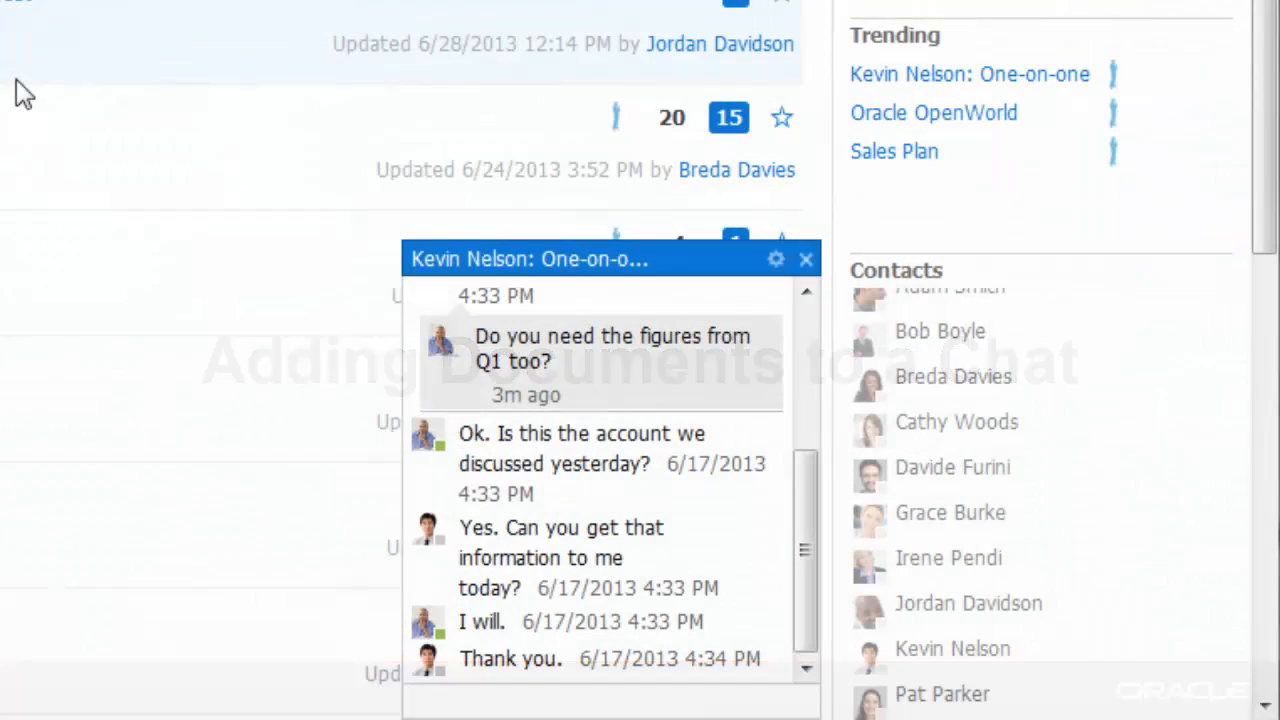
pyautogui.click(776, 260)
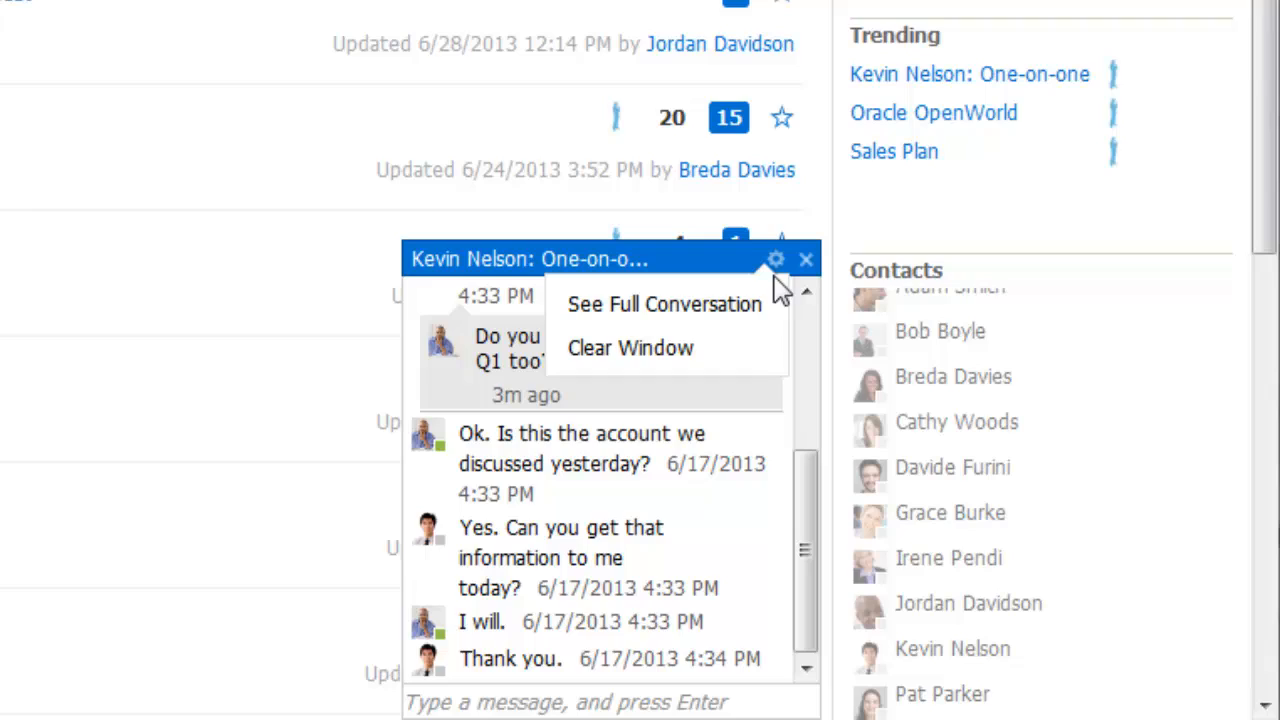
pyautogui.click(662, 304)
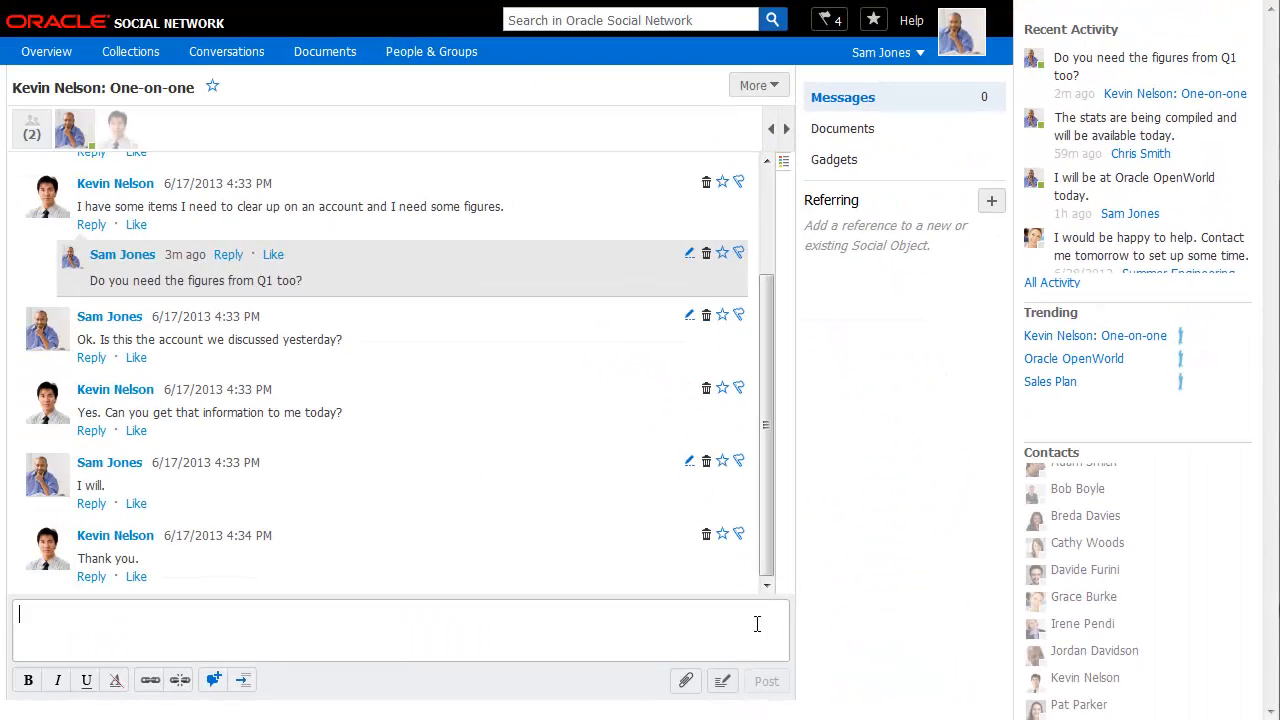
pyautogui.click(684, 680)
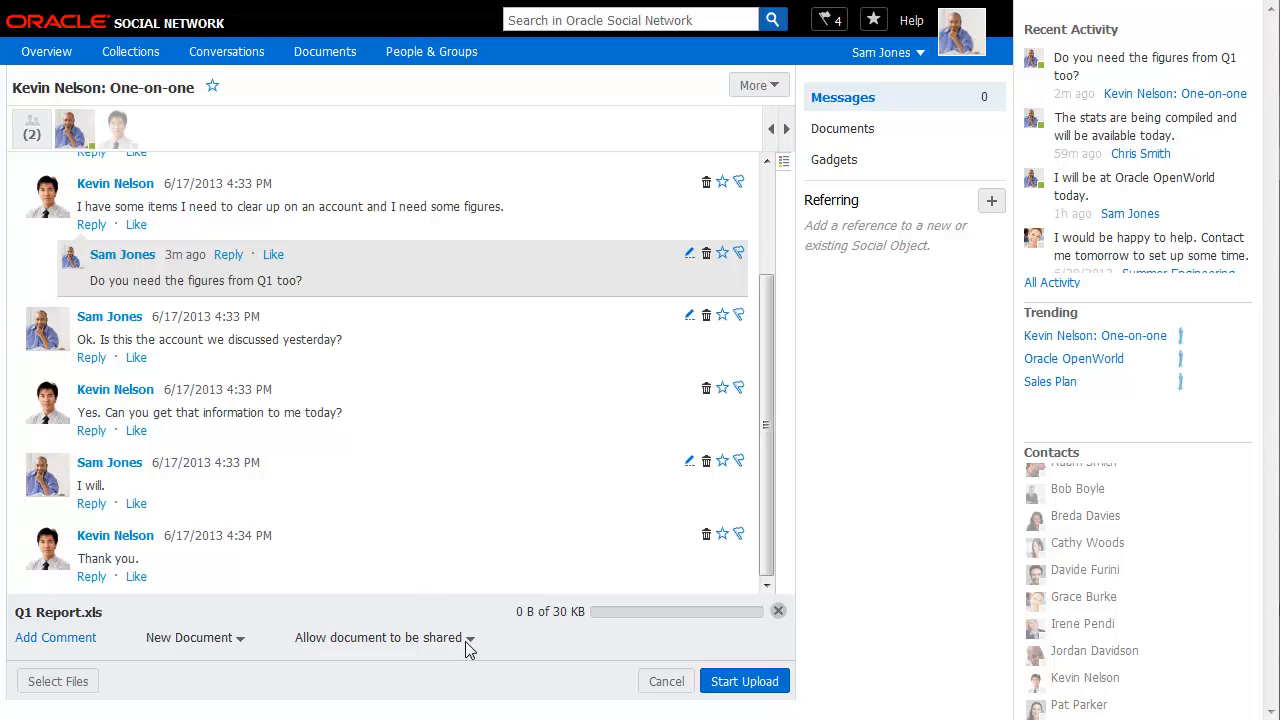
pyautogui.moveTo(560, 644)
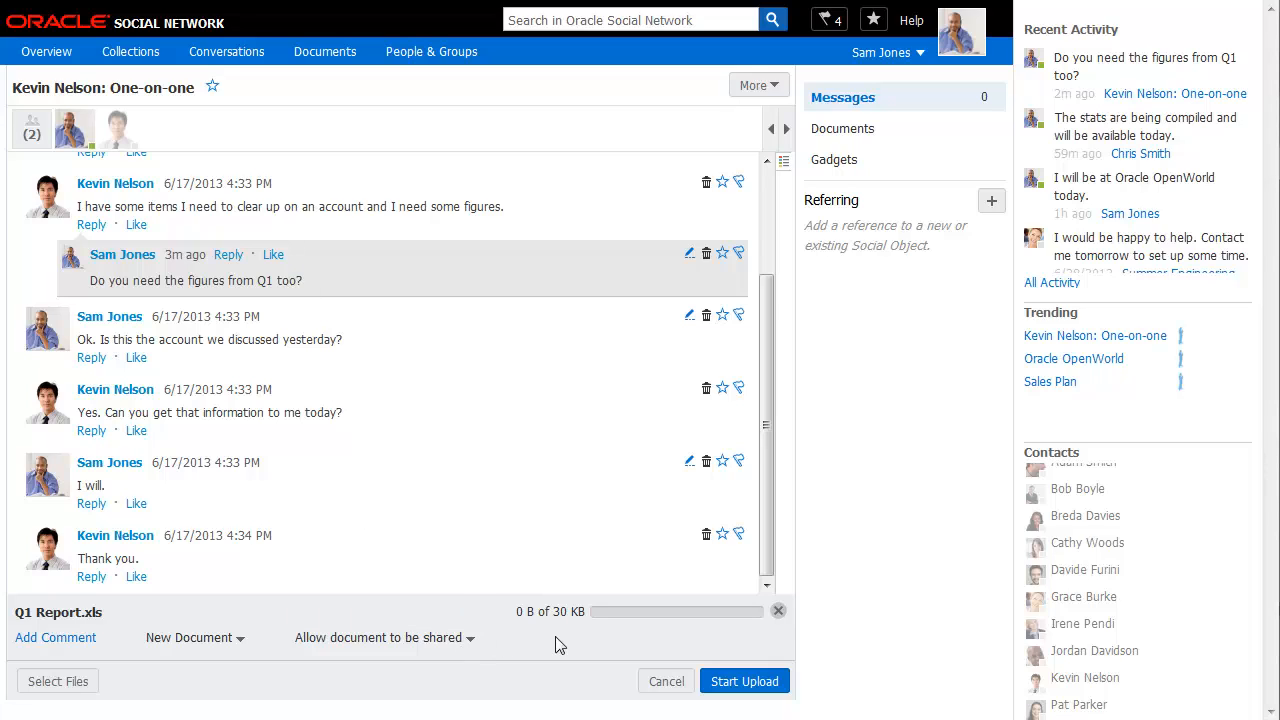
# Step: Upload Q1 Report.xls to the conversation and return to the Conversations list
pyautogui.click(744, 680)
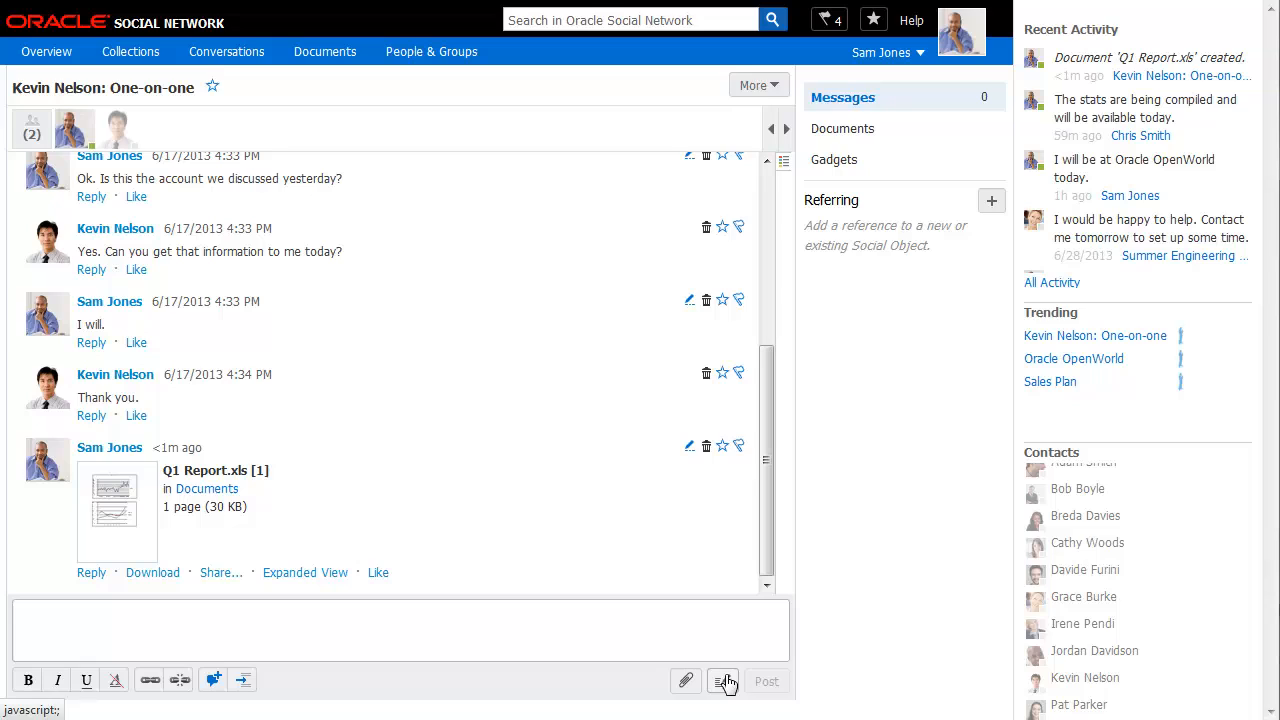
pyautogui.click(226, 52)
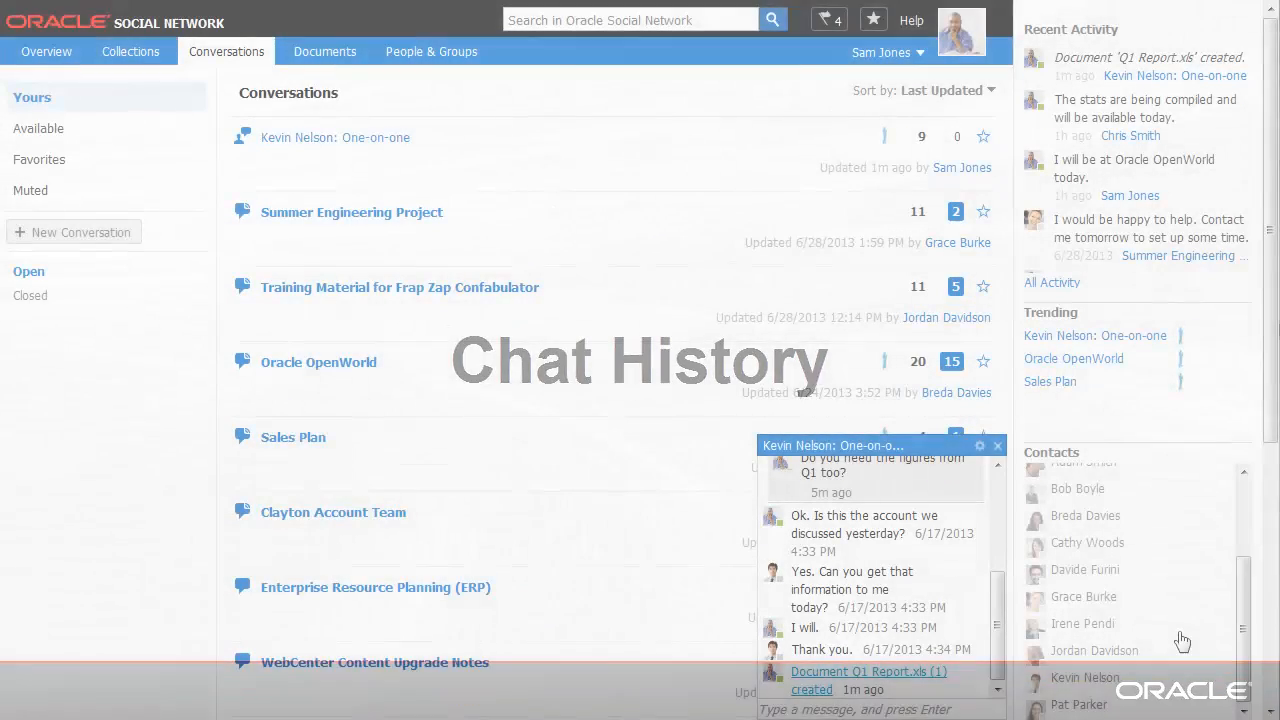
pyautogui.click(980, 444)
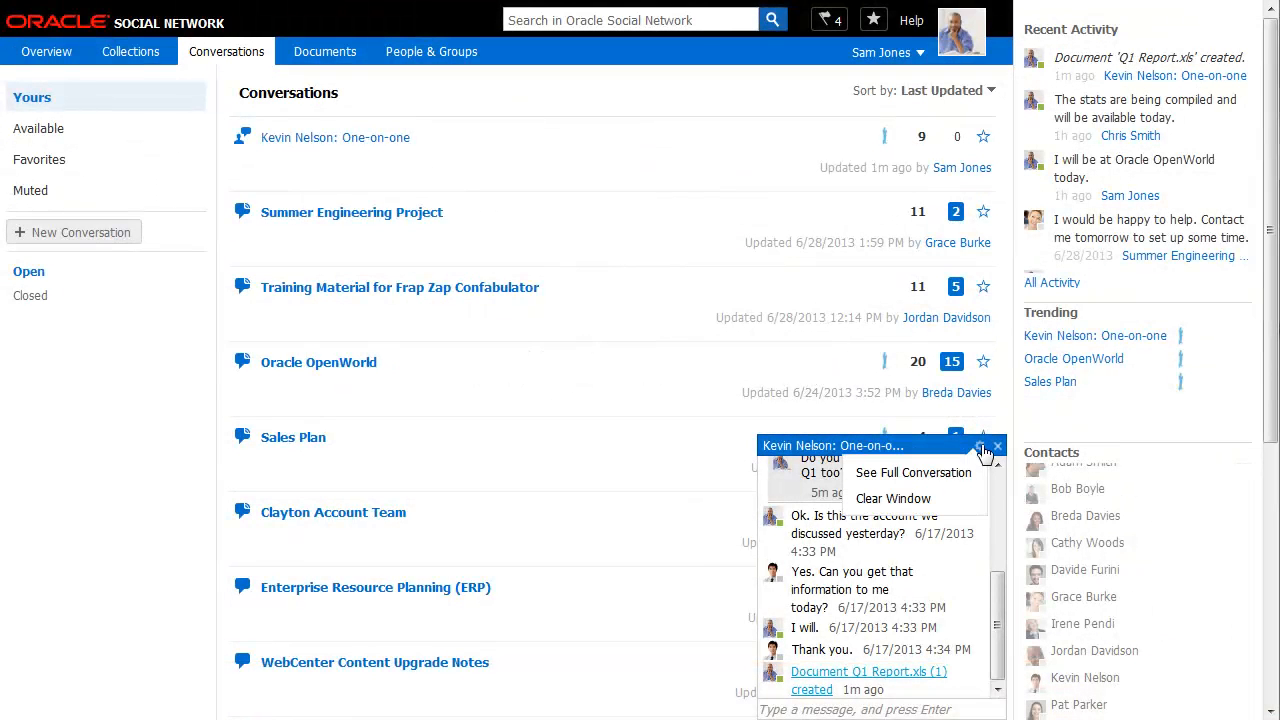
pyautogui.click(892, 498)
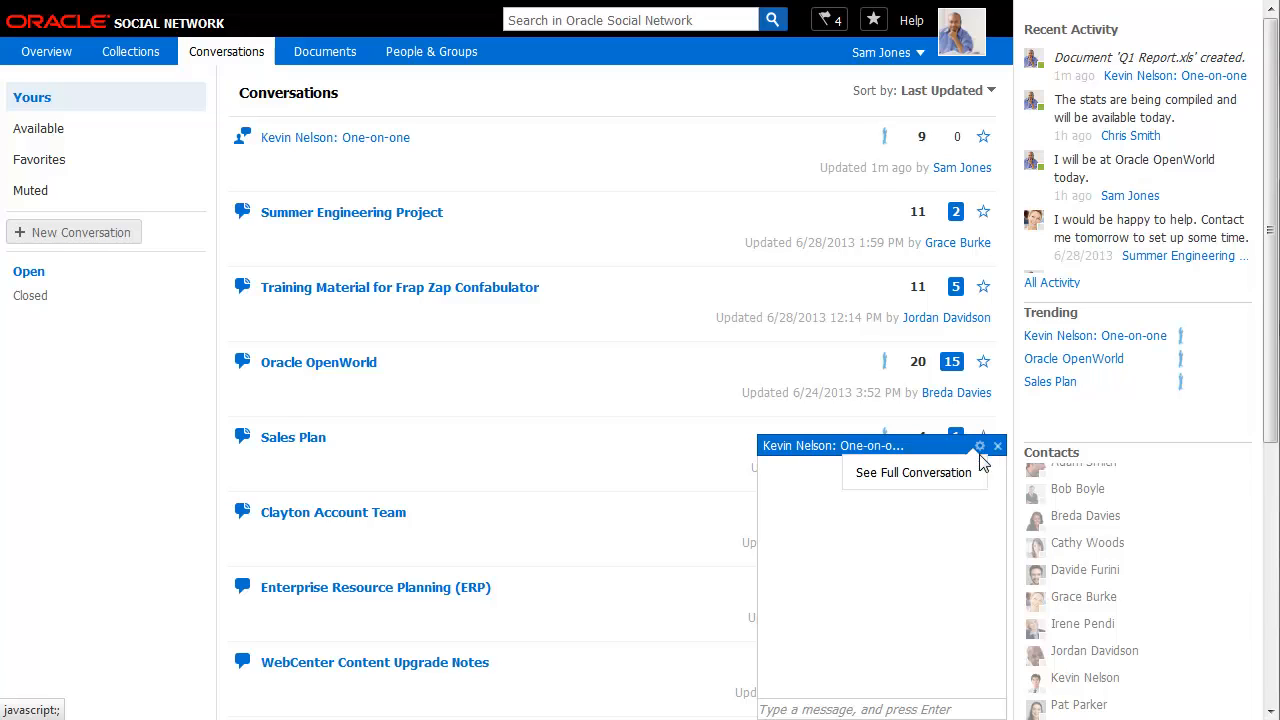
pyautogui.click(912, 472)
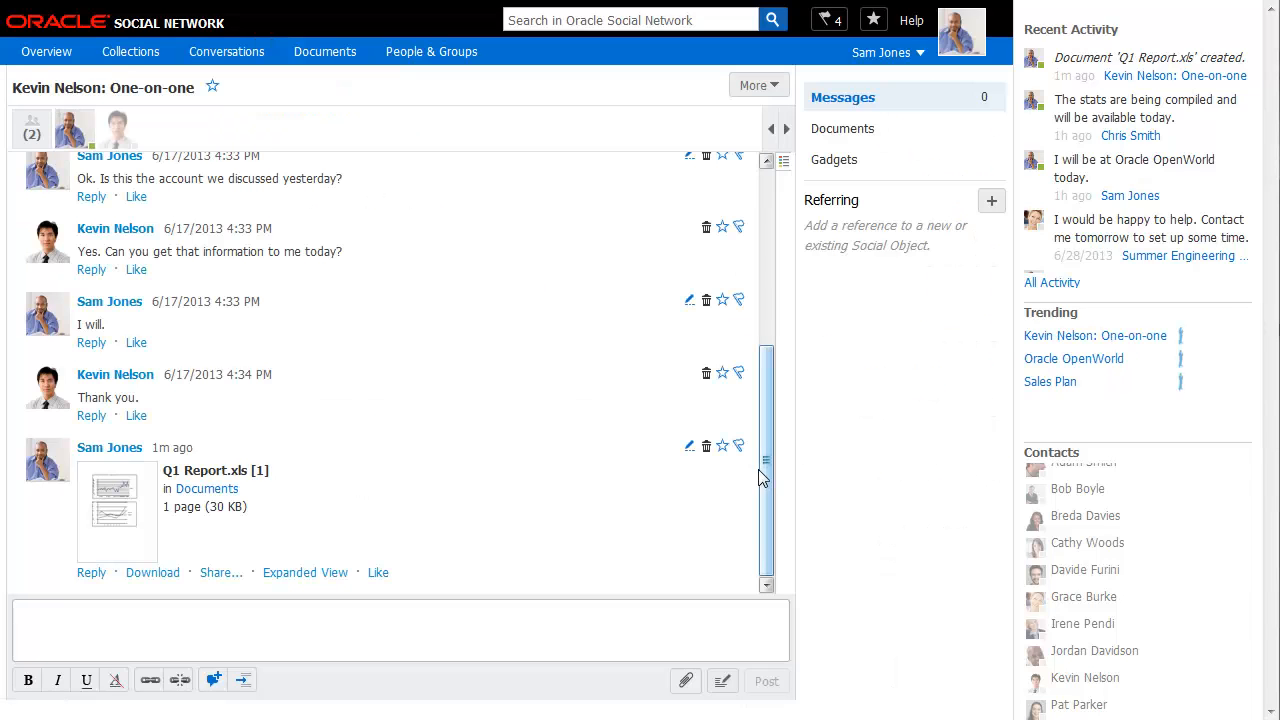
pyautogui.scroll(3)
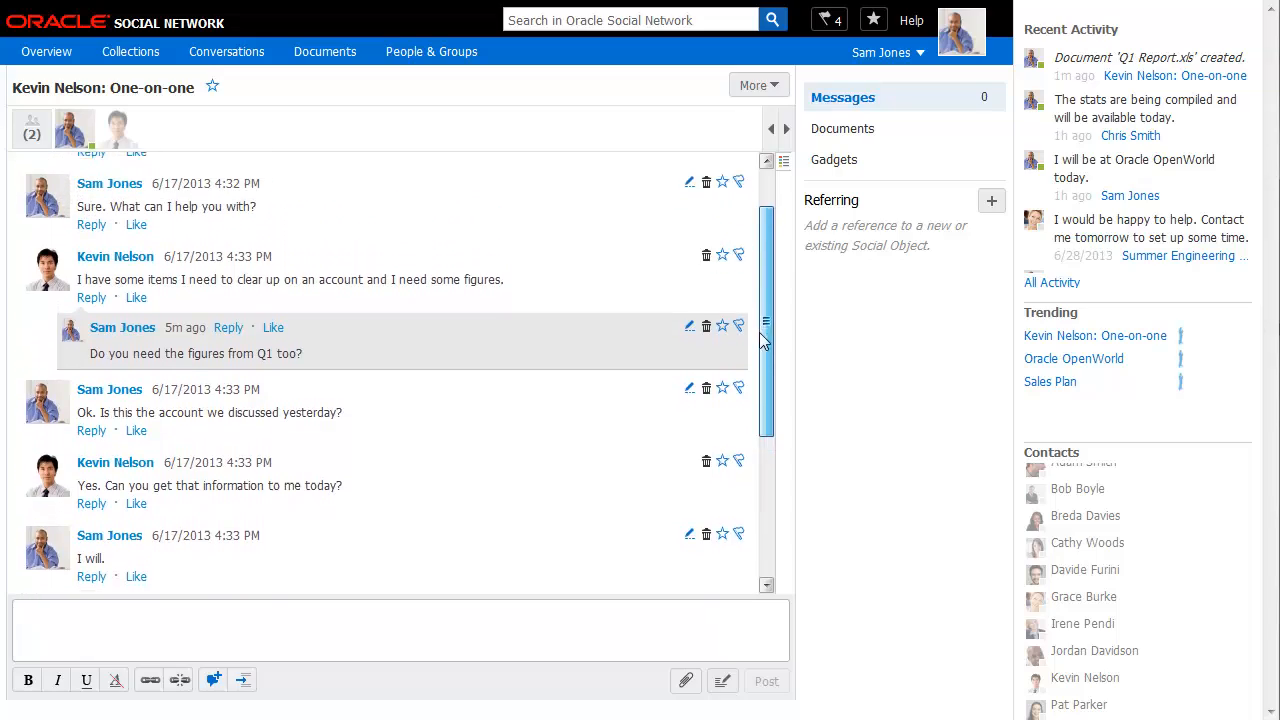